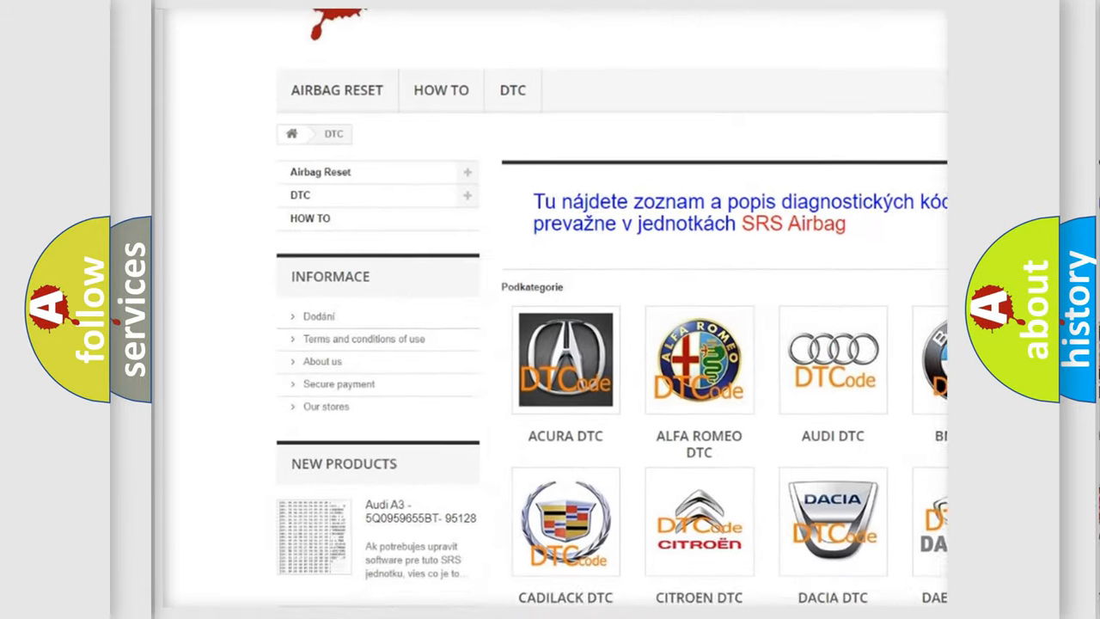
scroll(down, 3)
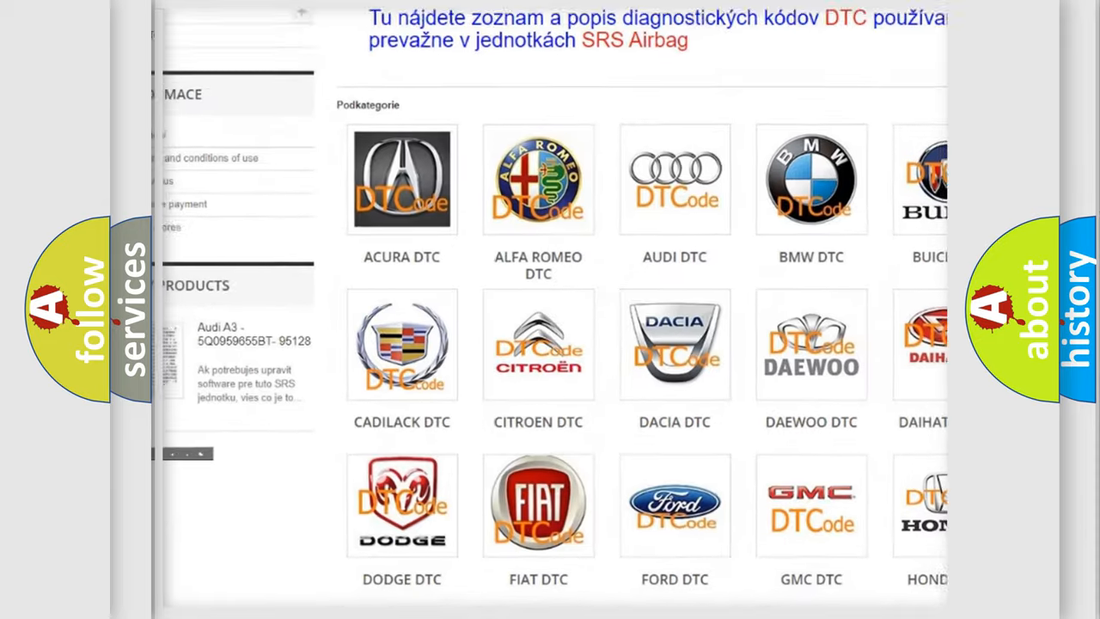
scroll(up, 3)
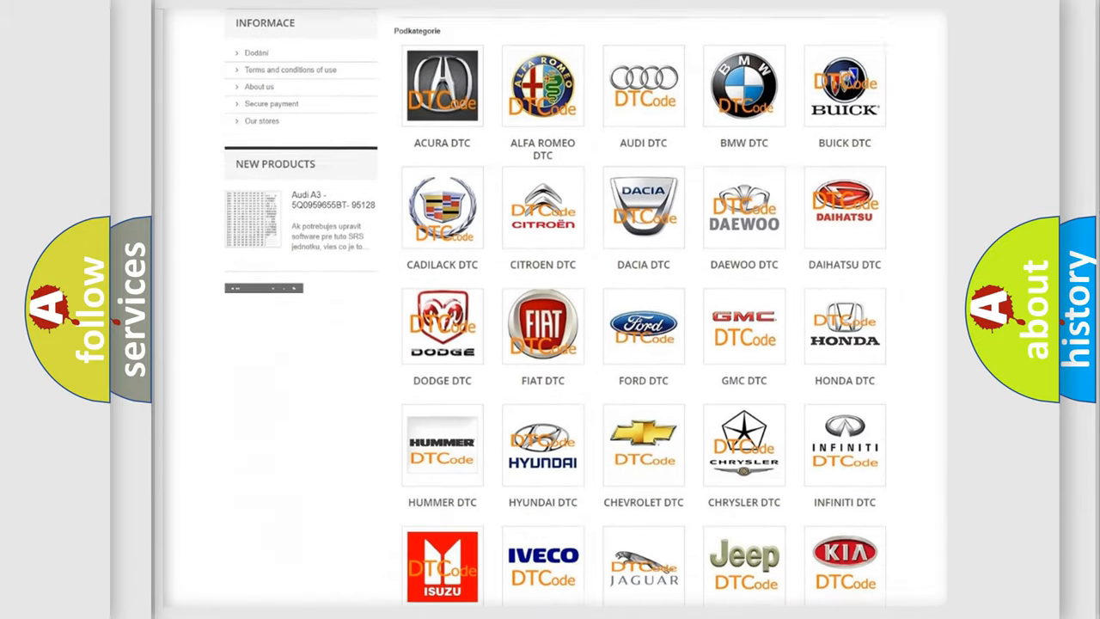
scroll(down, 3)
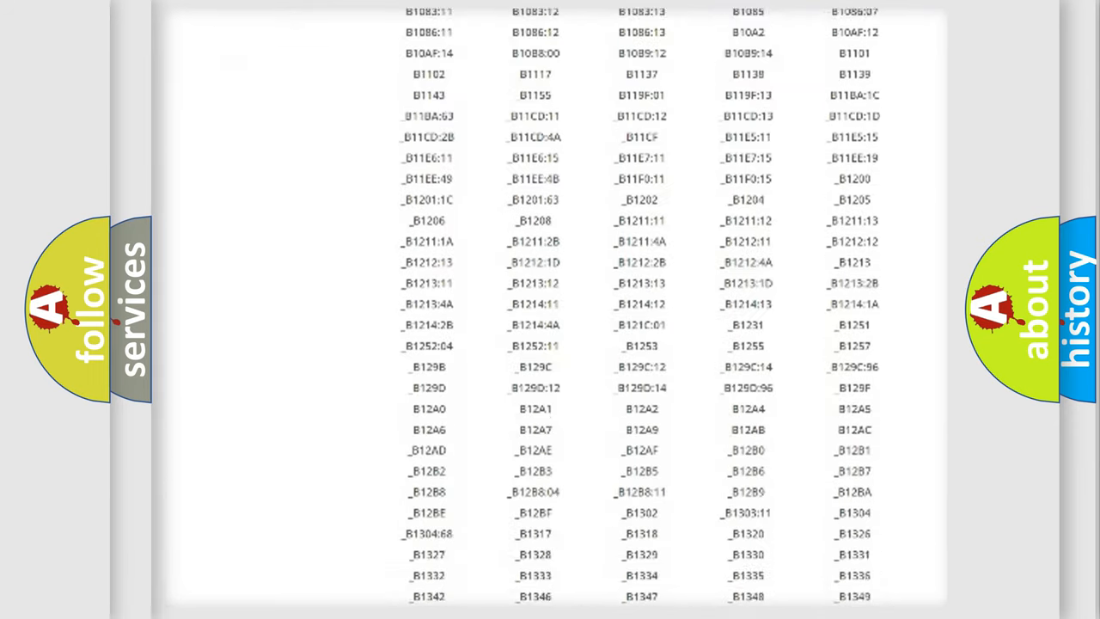
scroll(down, 3)
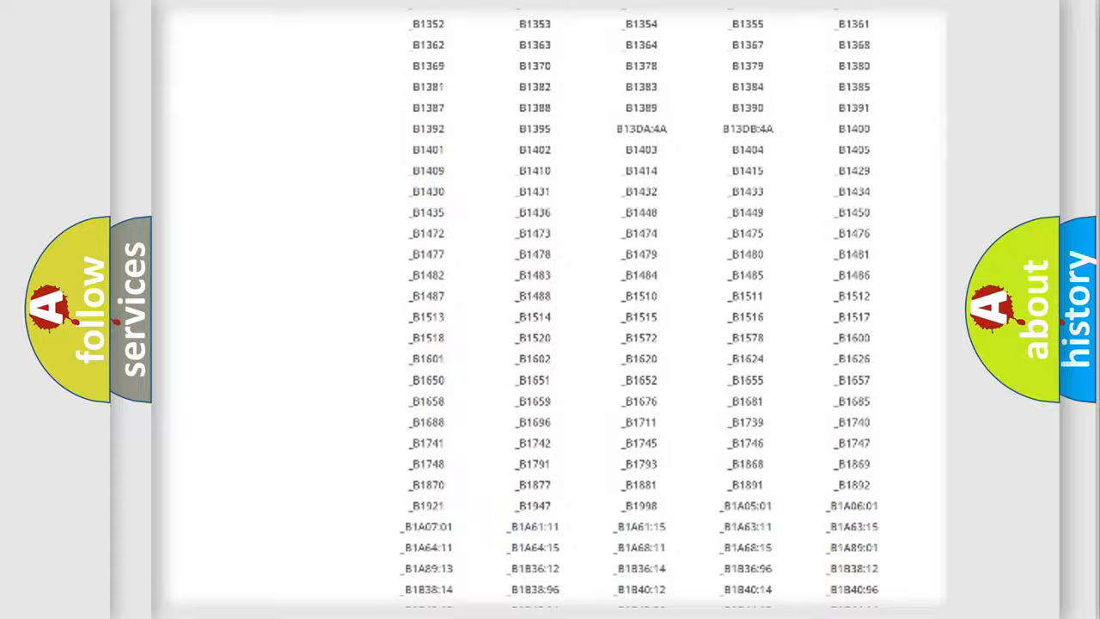